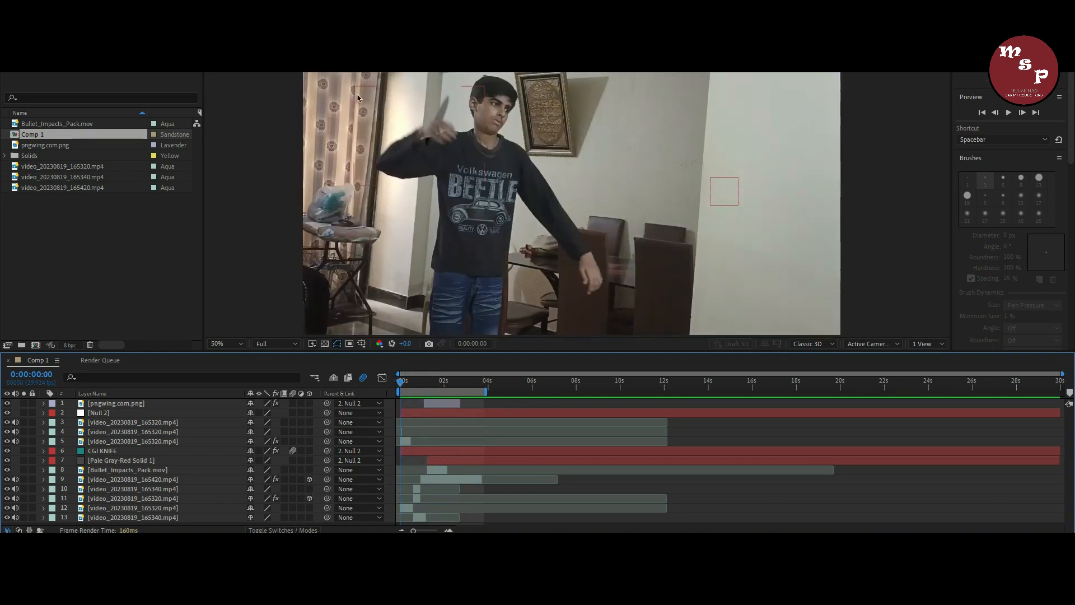
Make layer 11 3D at 60% opacity and keyframe Position, Scale, Y and Z Rotation
left_click(223, 343)
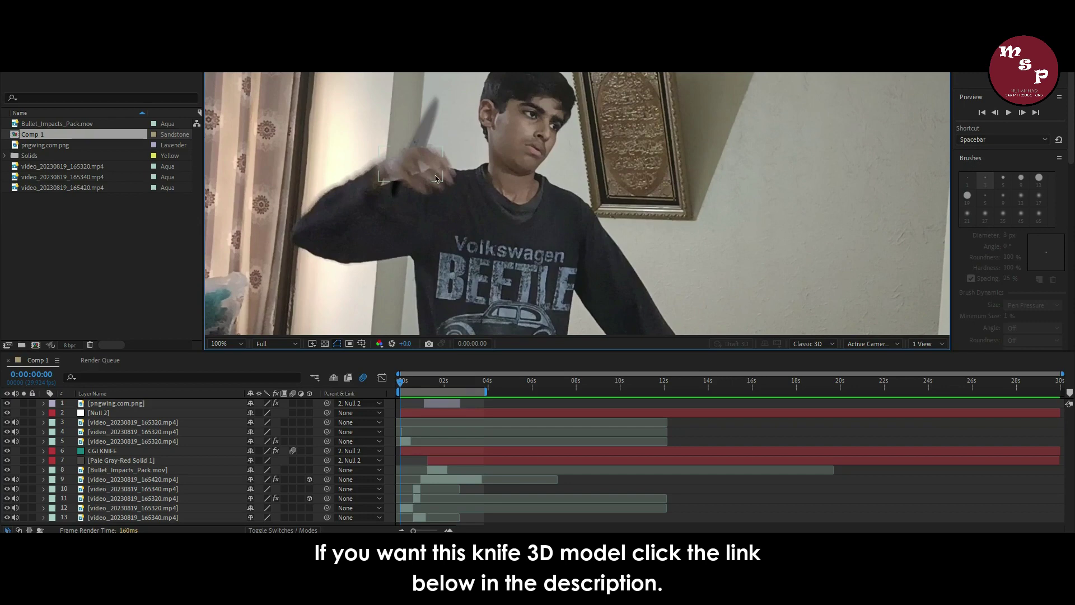
left_click(219, 342)
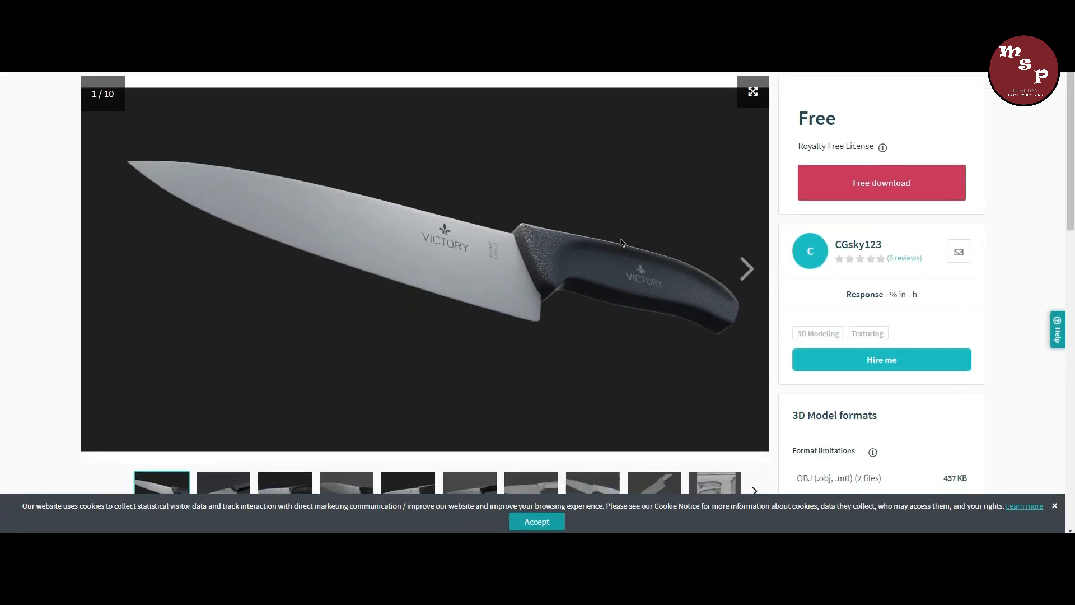
scroll("down", 3)
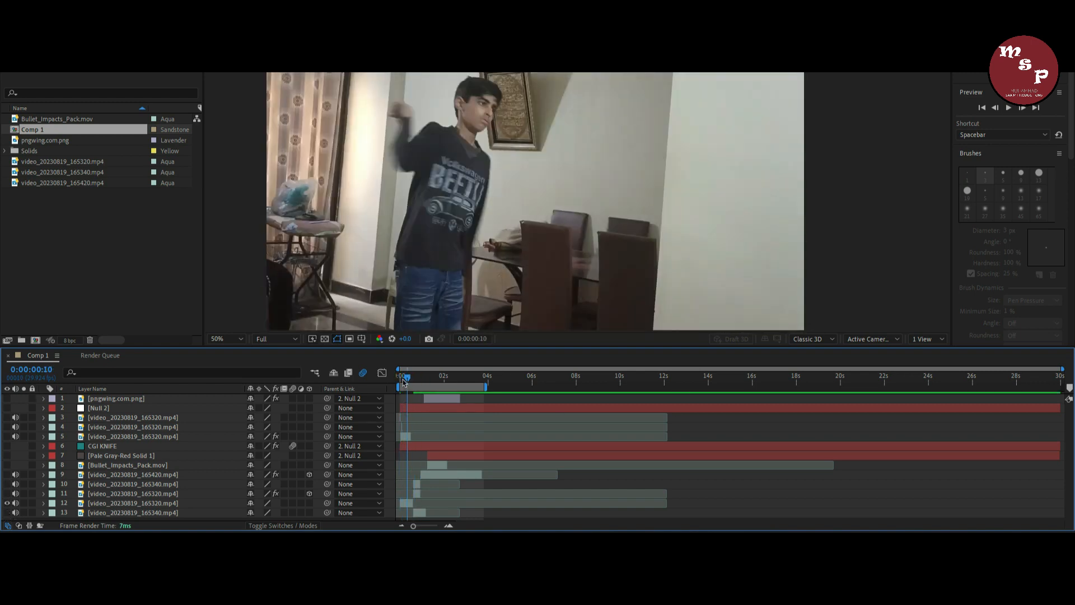
left_click(410, 375)
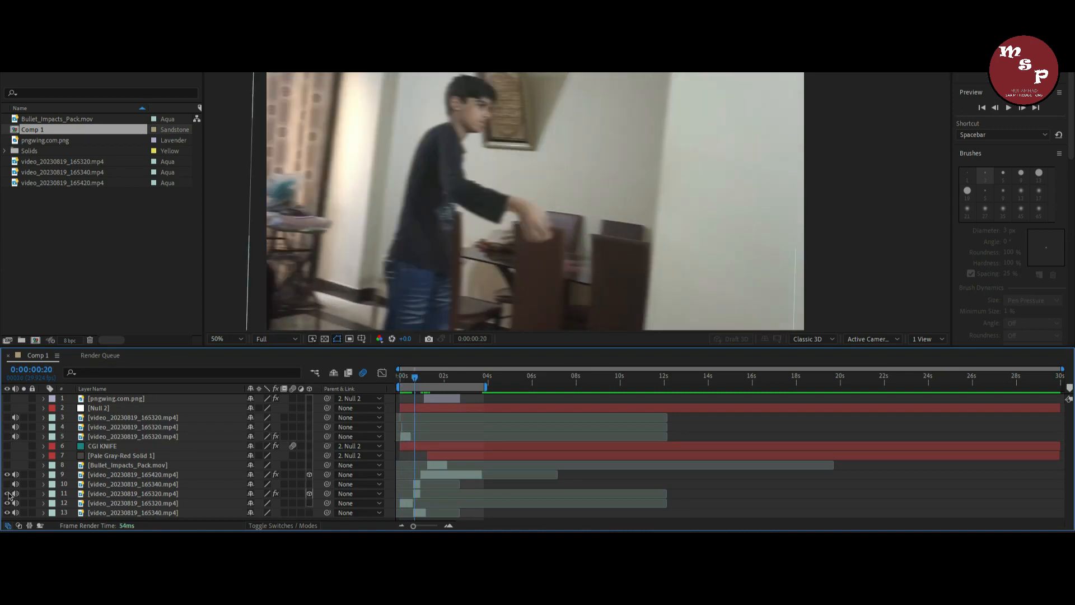
left_click(133, 493)
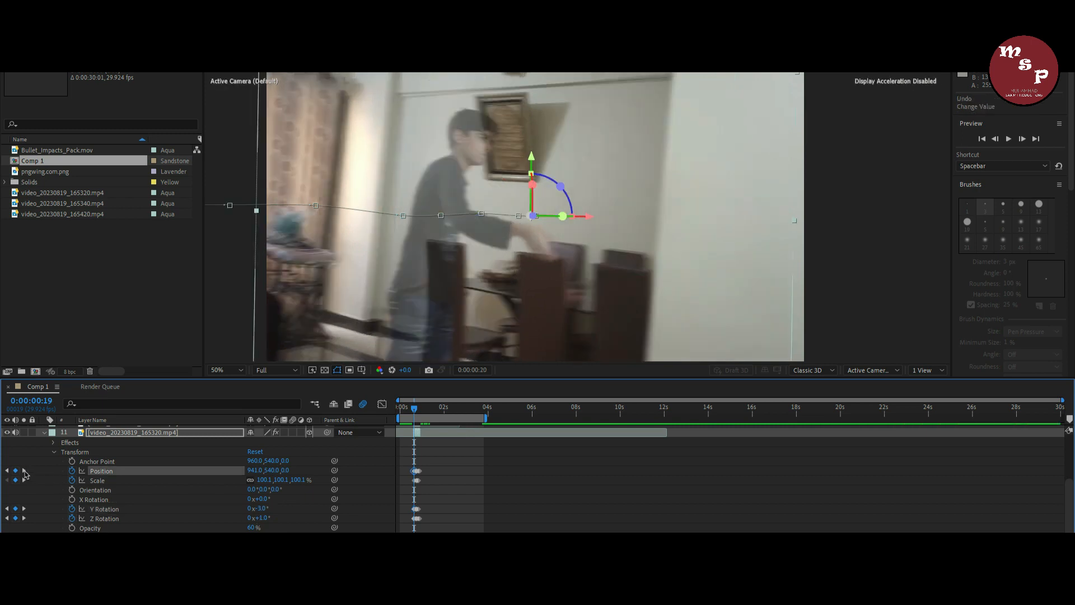
Step through the clip's next Position keyframes to check the room alignment
left_click(24, 474)
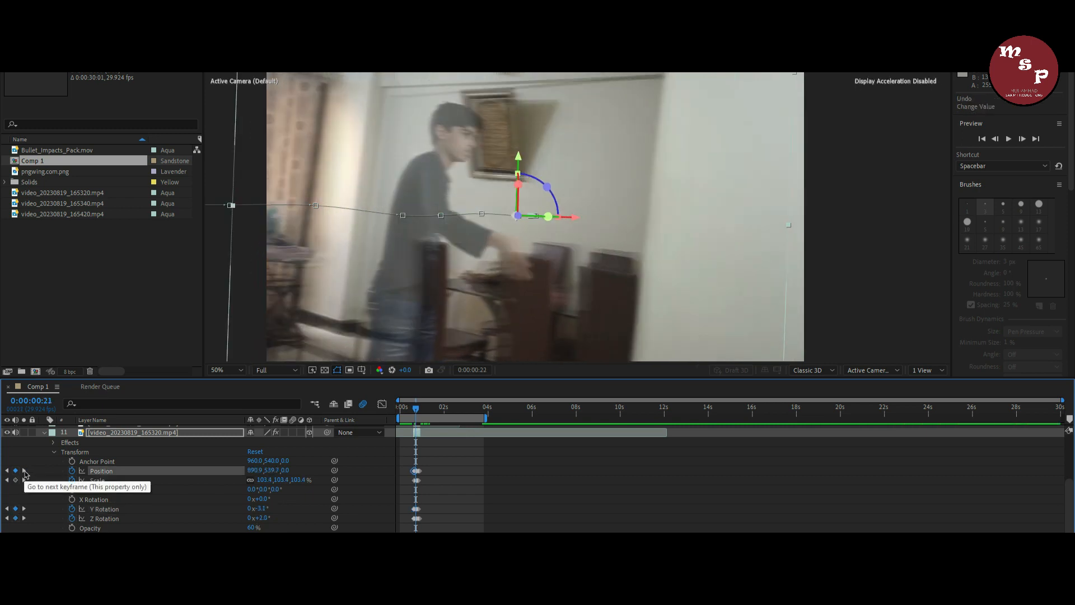
left_click(23, 471)
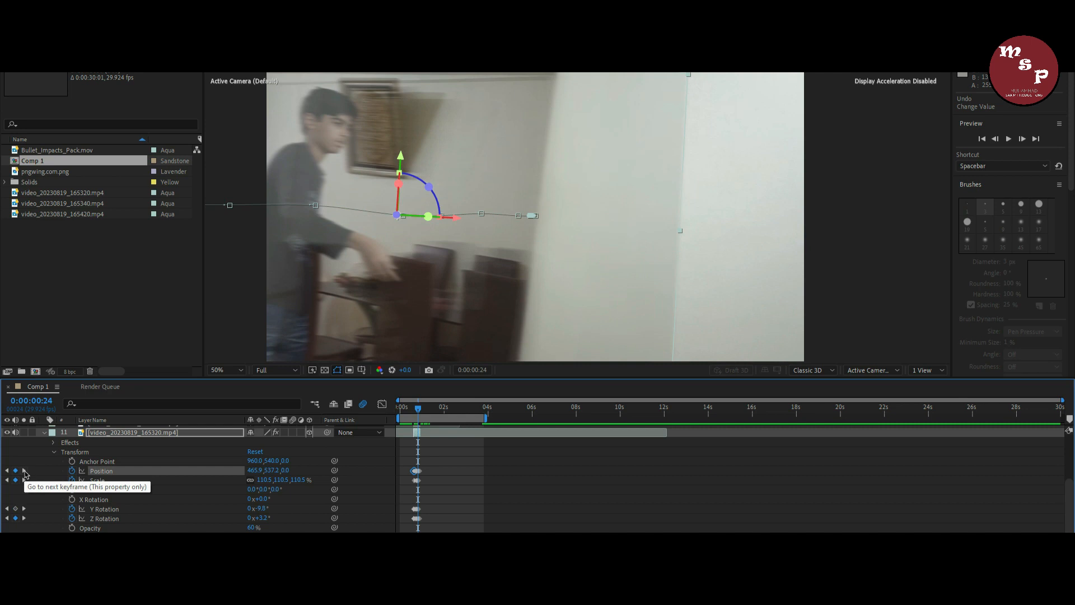
left_click(24, 474)
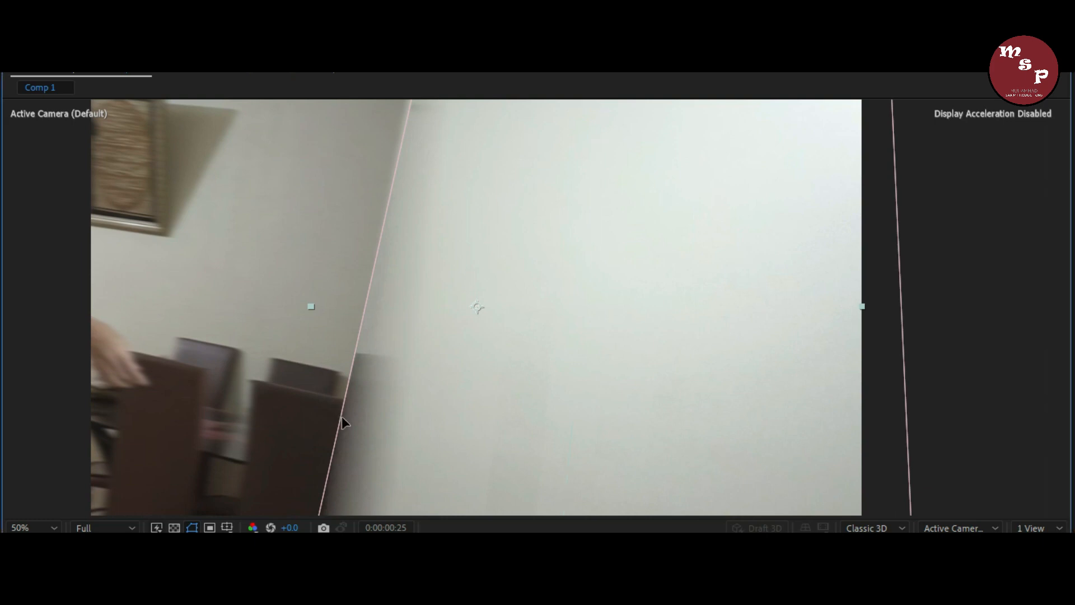
Tweak Position and Rotation keyframes at later frames, then restore the panel layout
left_click(31, 527)
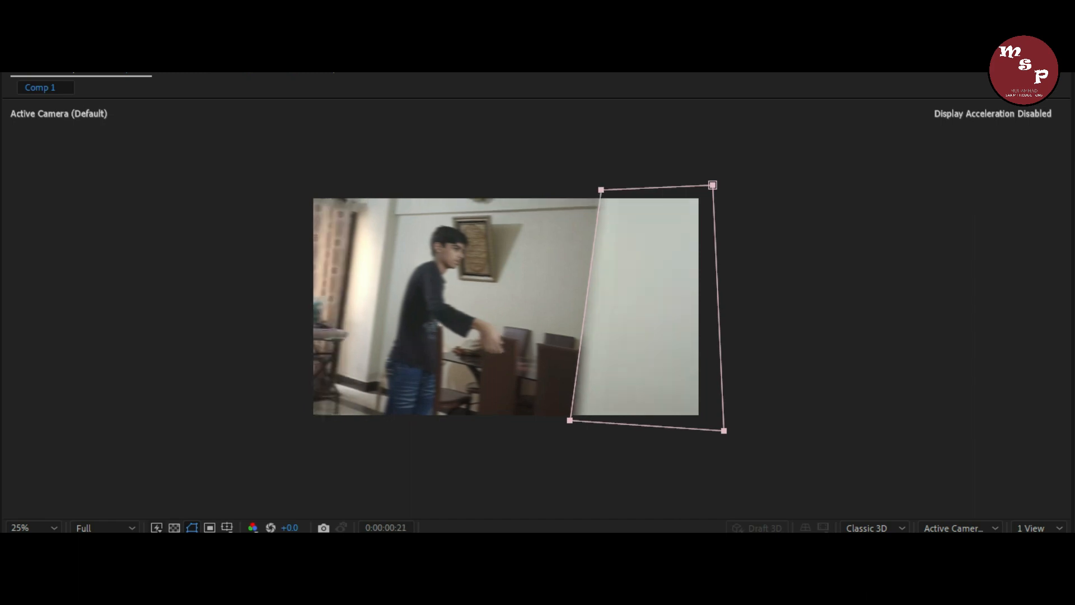
key("Left")
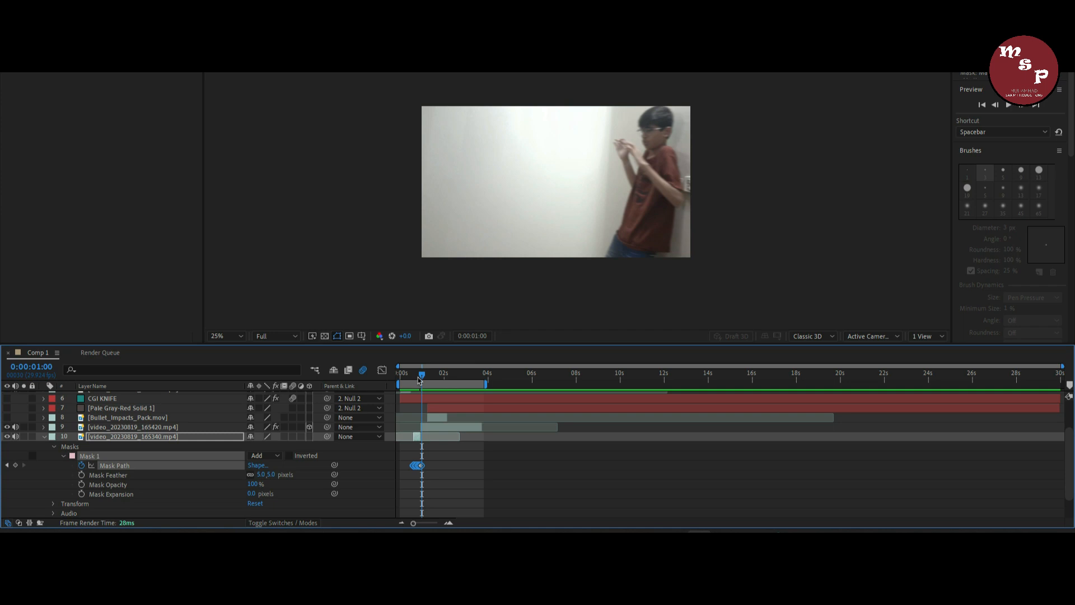
Animate layer 9's Mask Feather 215→0 and 95° Directional Blur length 17.9→0 from one second
left_click(133, 426)
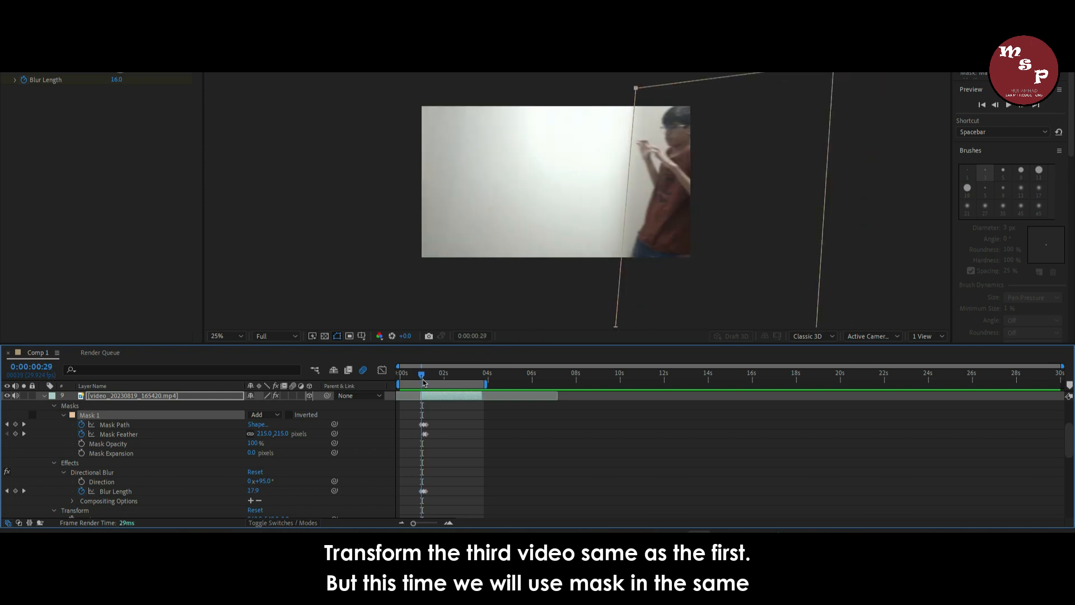
scroll("down", 3)
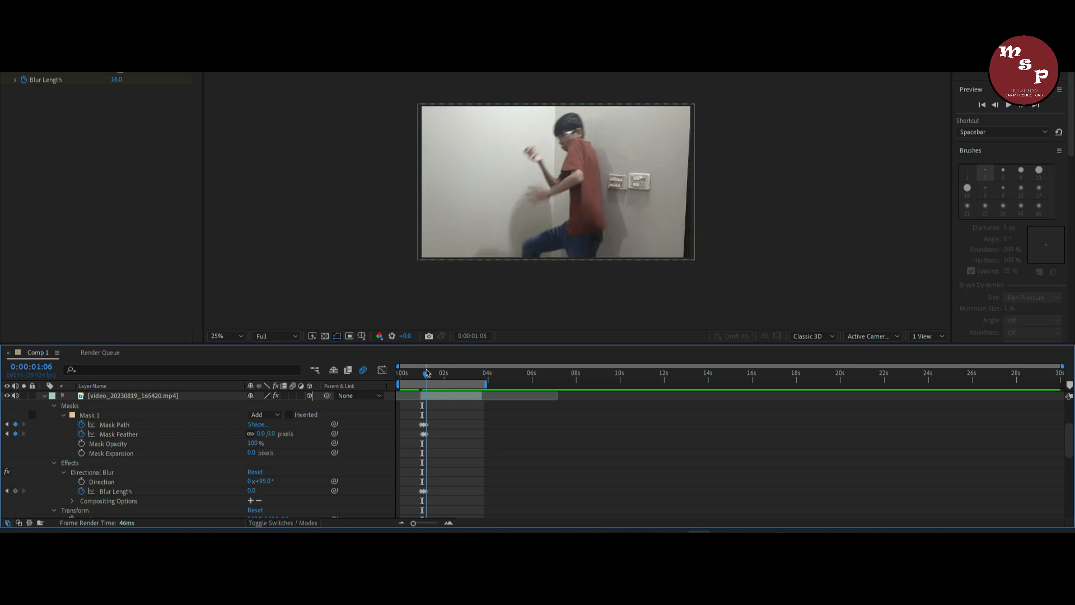
left_click(422, 372)
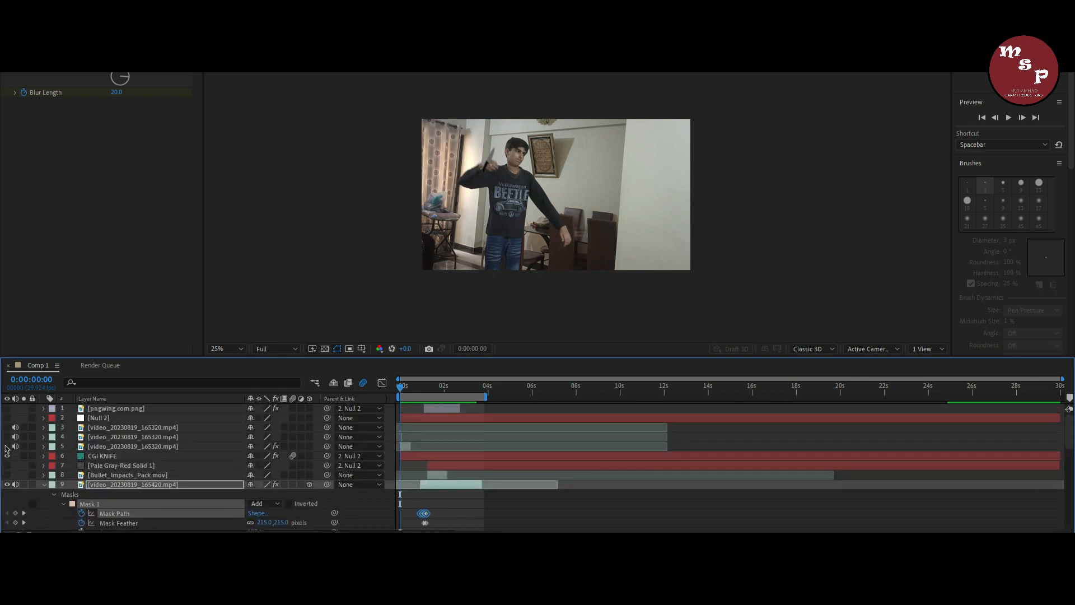
Import the knife OBJ into CGI KNIFE's Element Scene Setup and open Environment settings
left_click(223, 348)
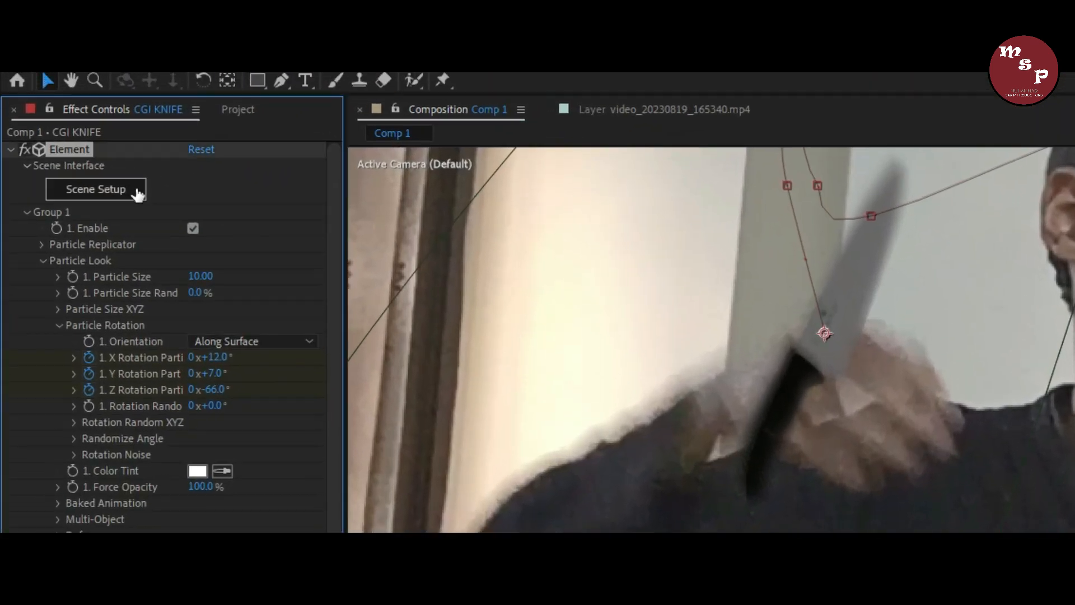
left_click(95, 189)
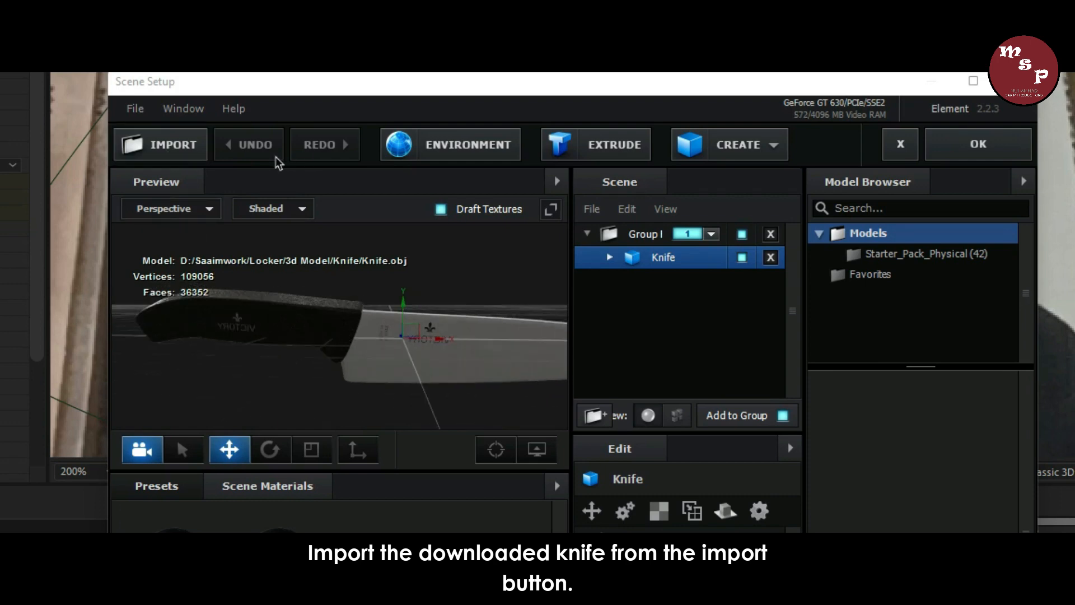
left_click(159, 144)
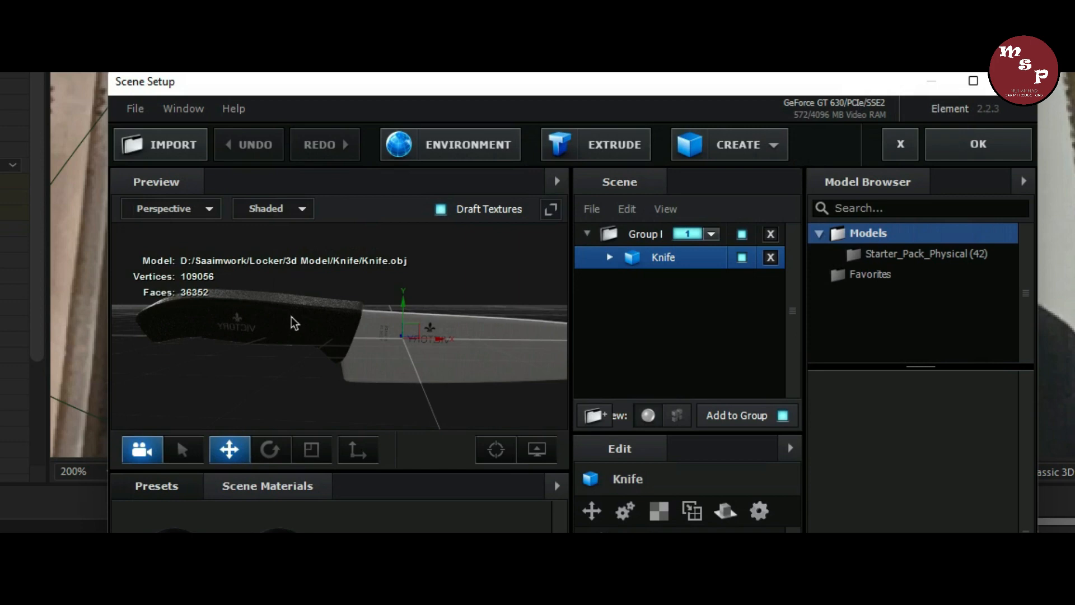
left_click(450, 145)
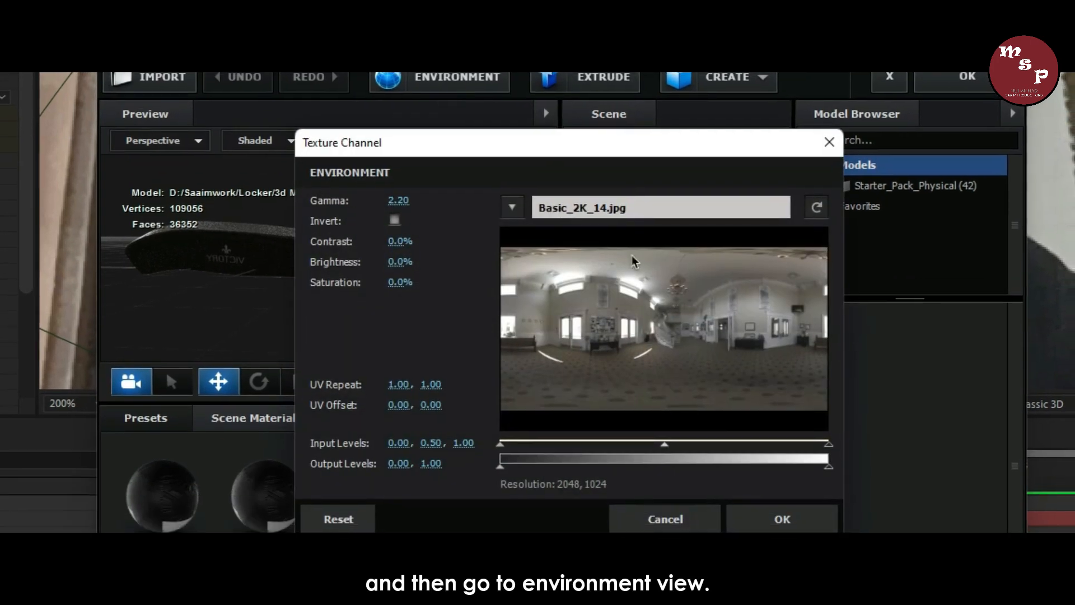
Browse the V1_Environment images, keep Basic_2K_14, and close Scene Setup
left_click(511, 207)
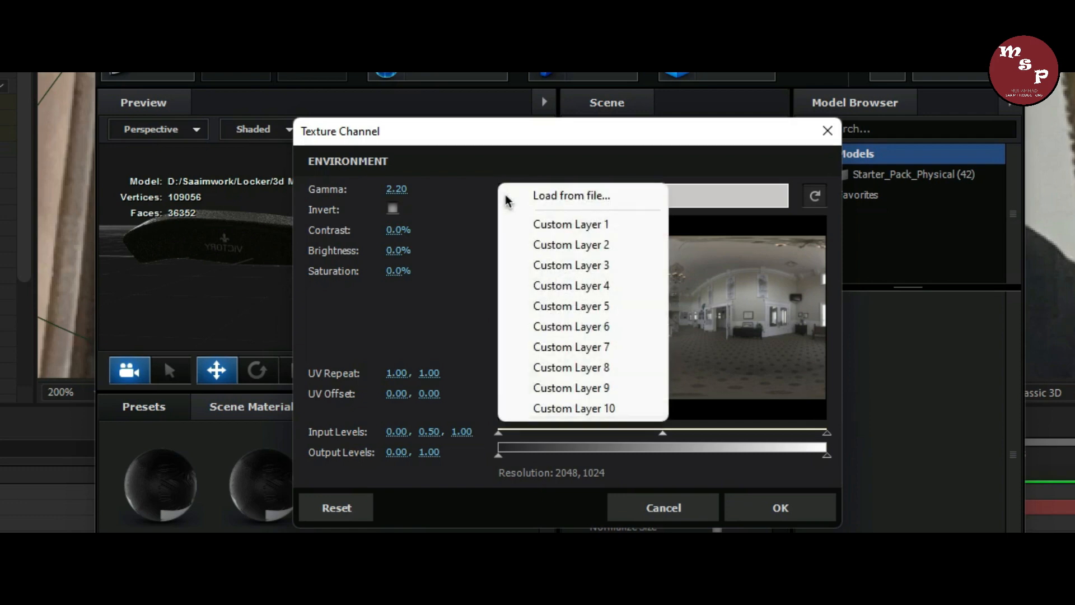
left_click(571, 195)
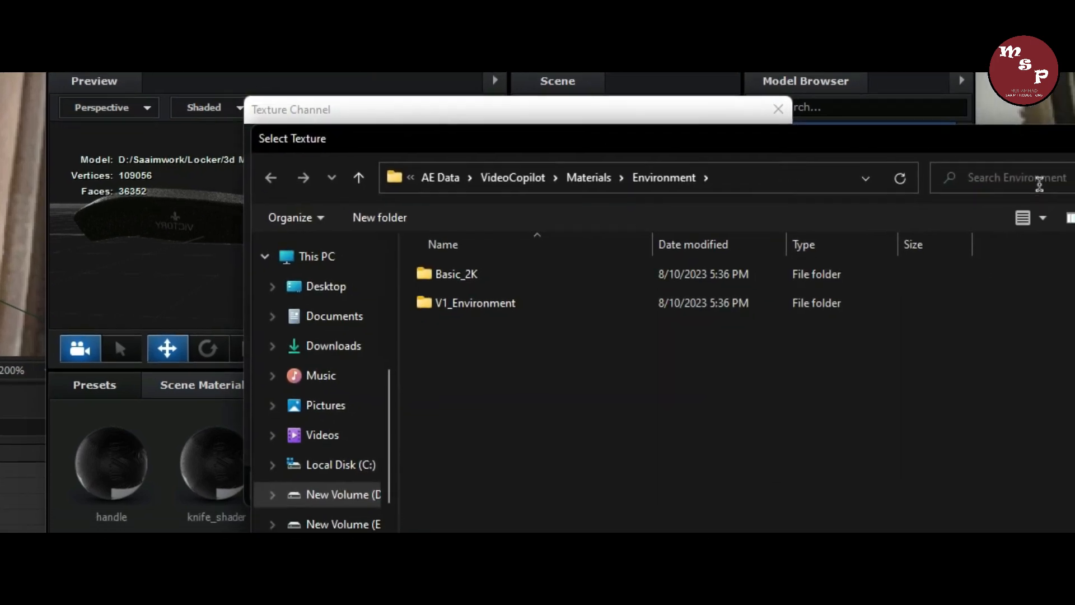
double_click(474, 303)
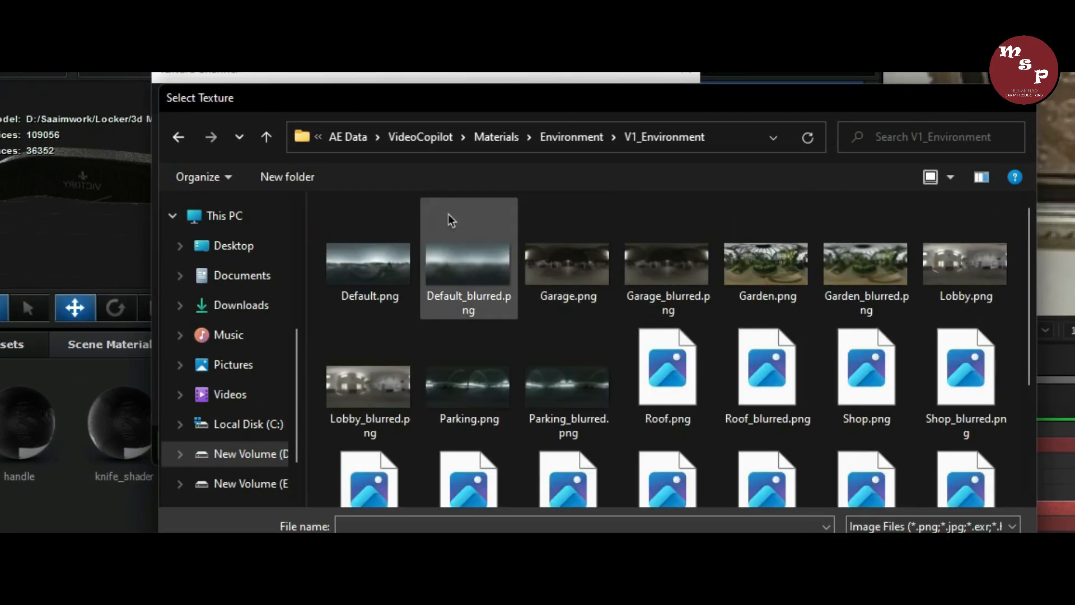
scroll("down", 3)
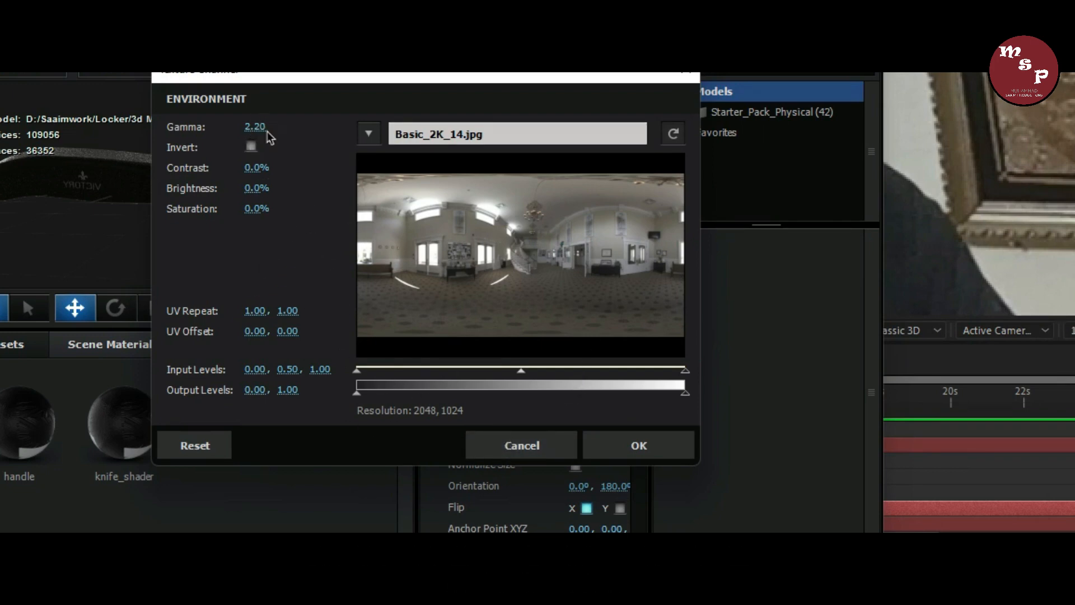
mouse_move(249, 191)
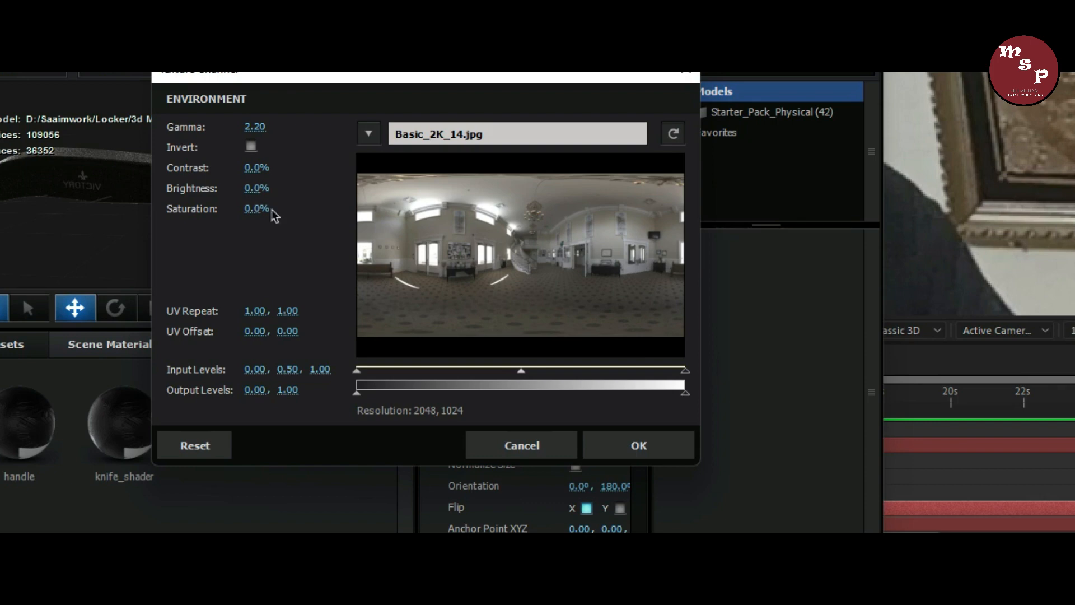
left_click(636, 445)
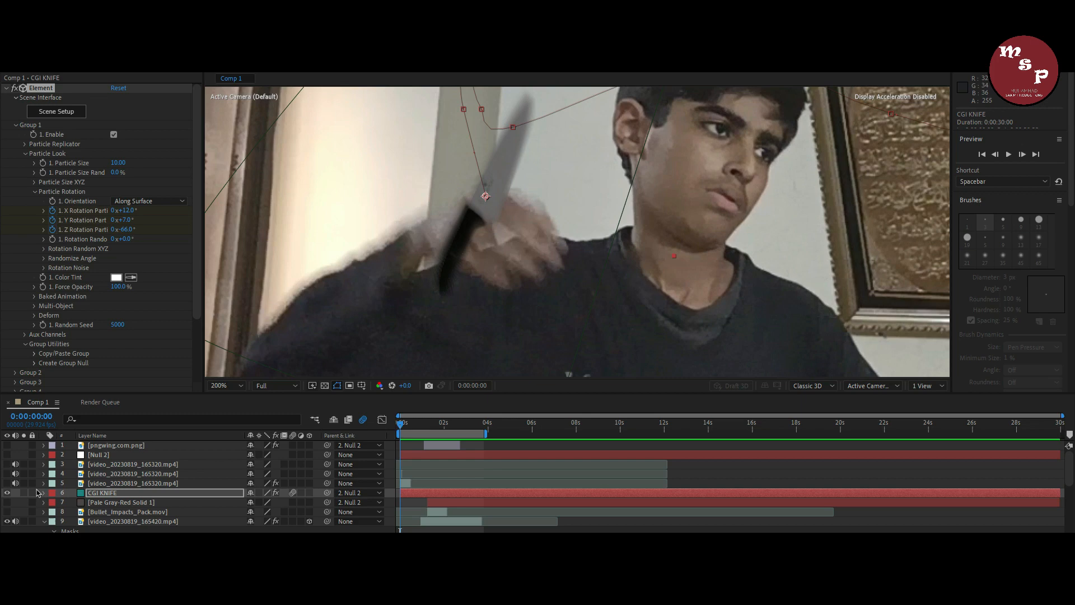
Expand the CGI KNIFE layer down to Element's Particle Rotation properties
left_click(42, 492)
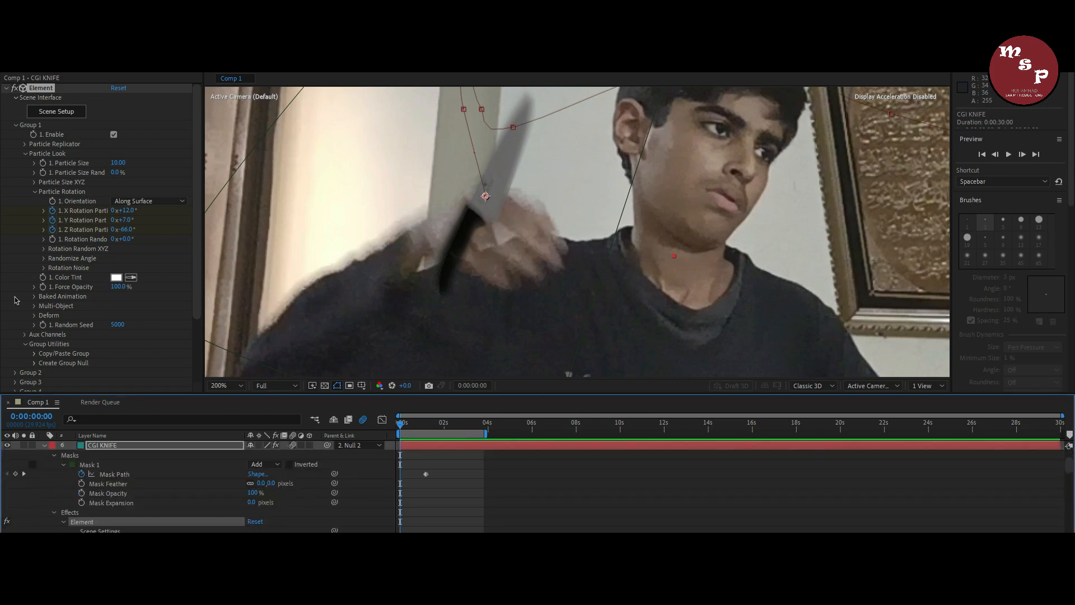
scroll("down", 3)
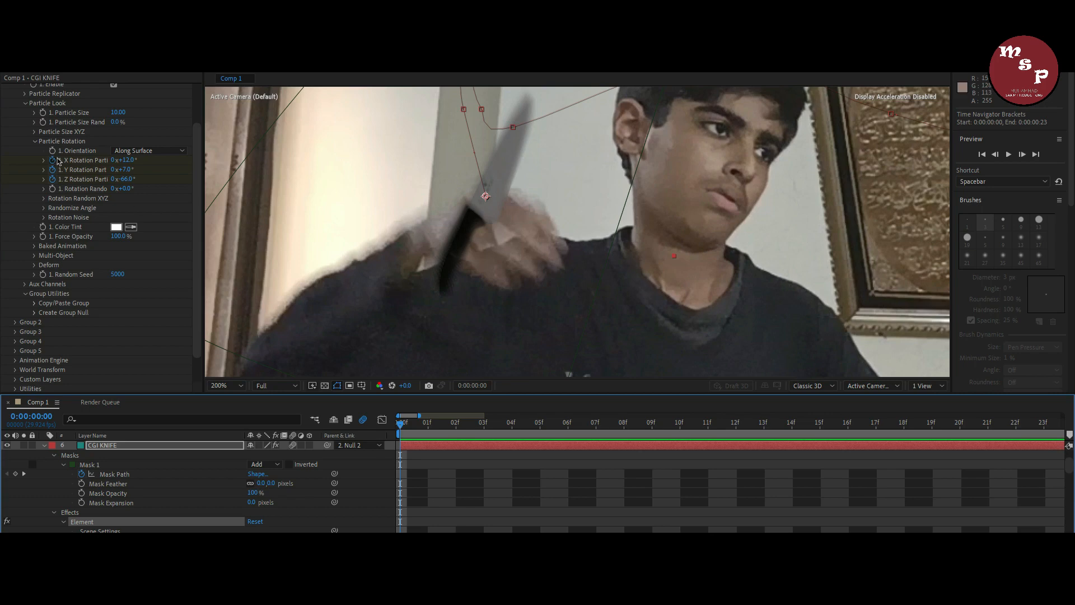
scroll("down", 3)
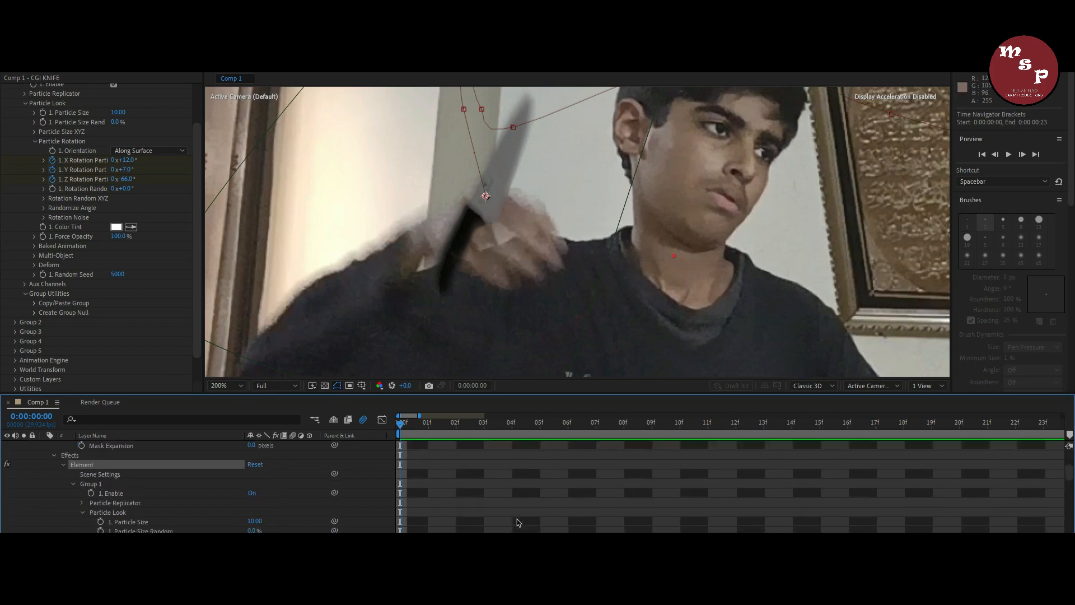
scroll("down", 3)
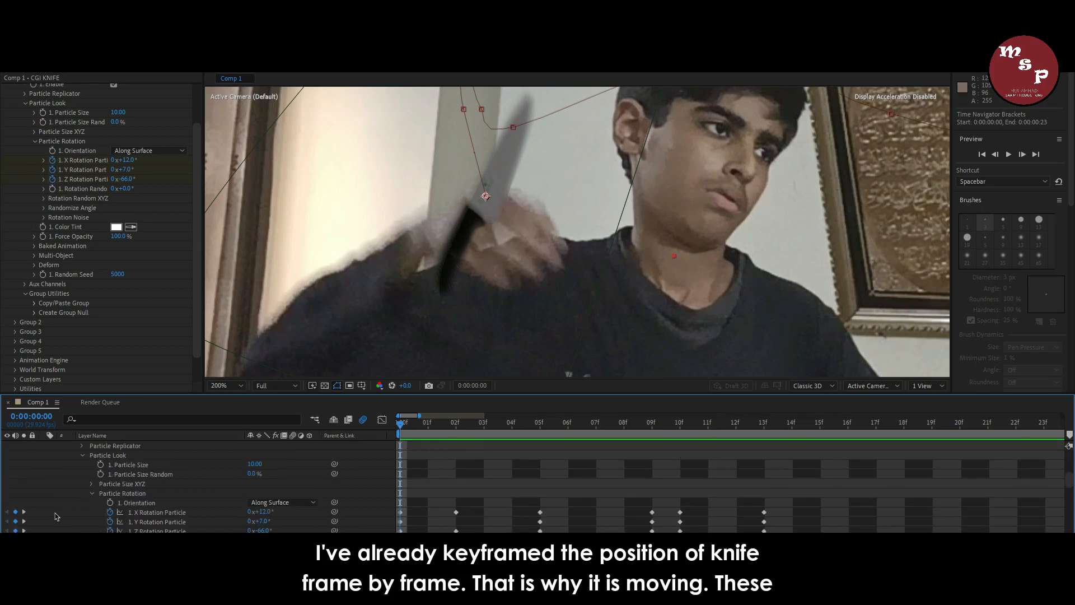
scroll("down", 3)
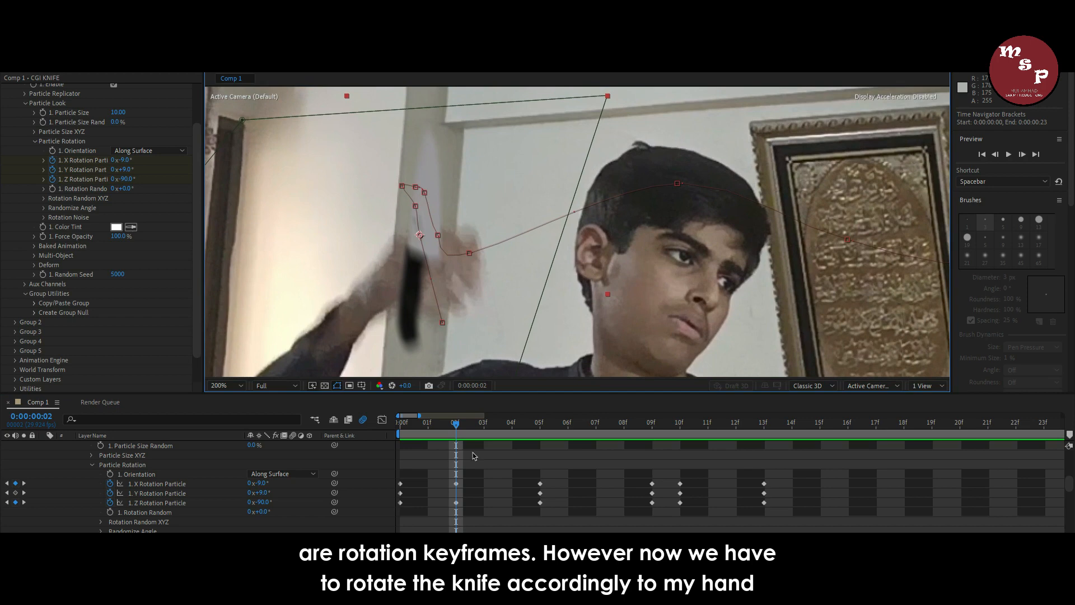
Keyframe the knife's X/Y/Z rotation at frames 5, 8, 10 and later to match the hand
left_click(540, 430)
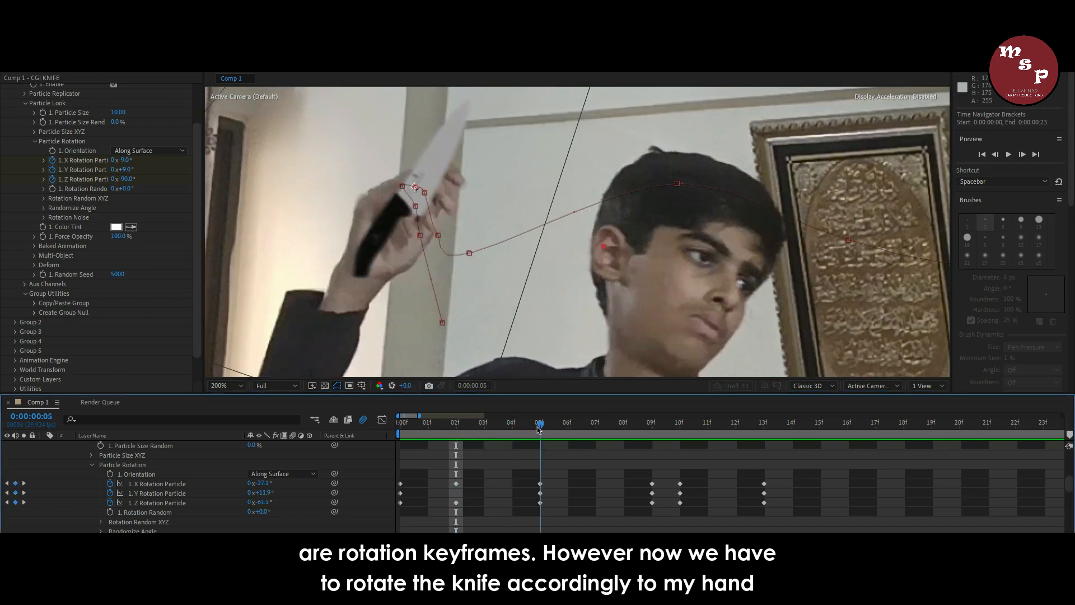
left_click(622, 425)
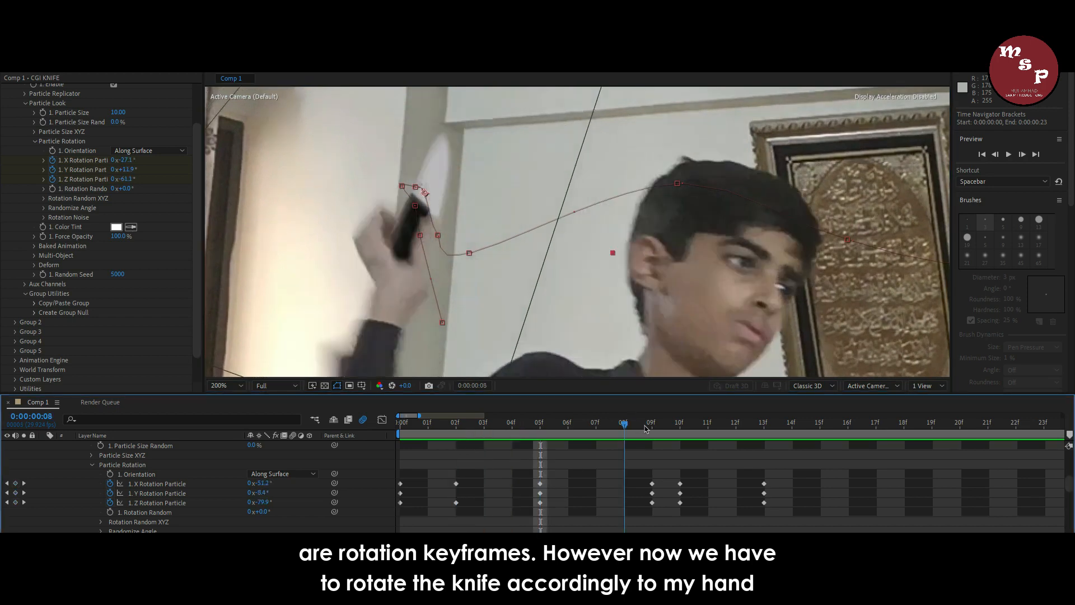
left_click(680, 423)
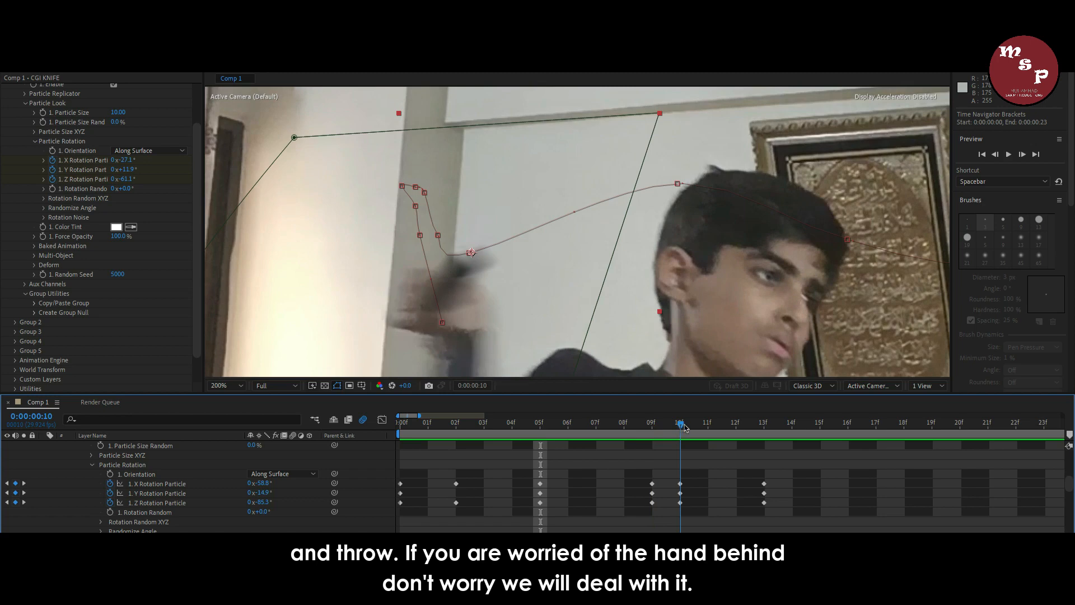
left_click(761, 423)
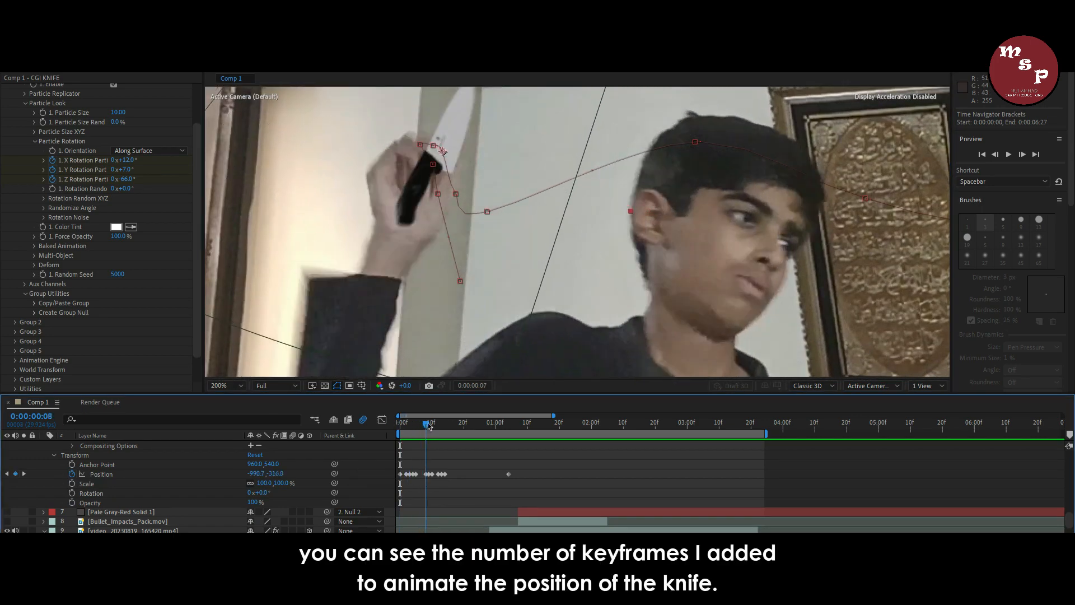
left_click(420, 424)
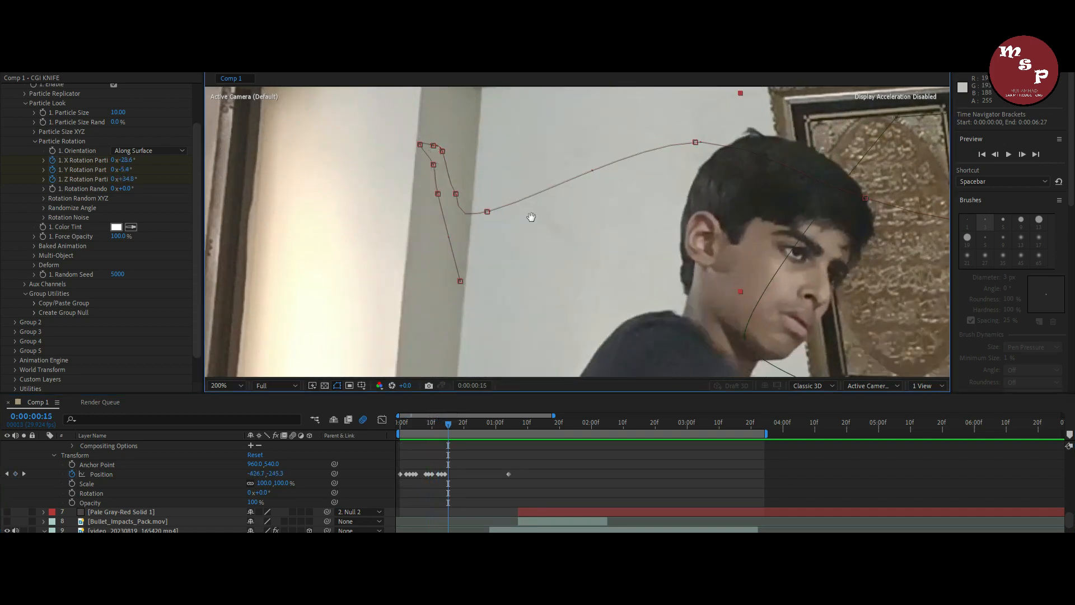
left_click(218, 385)
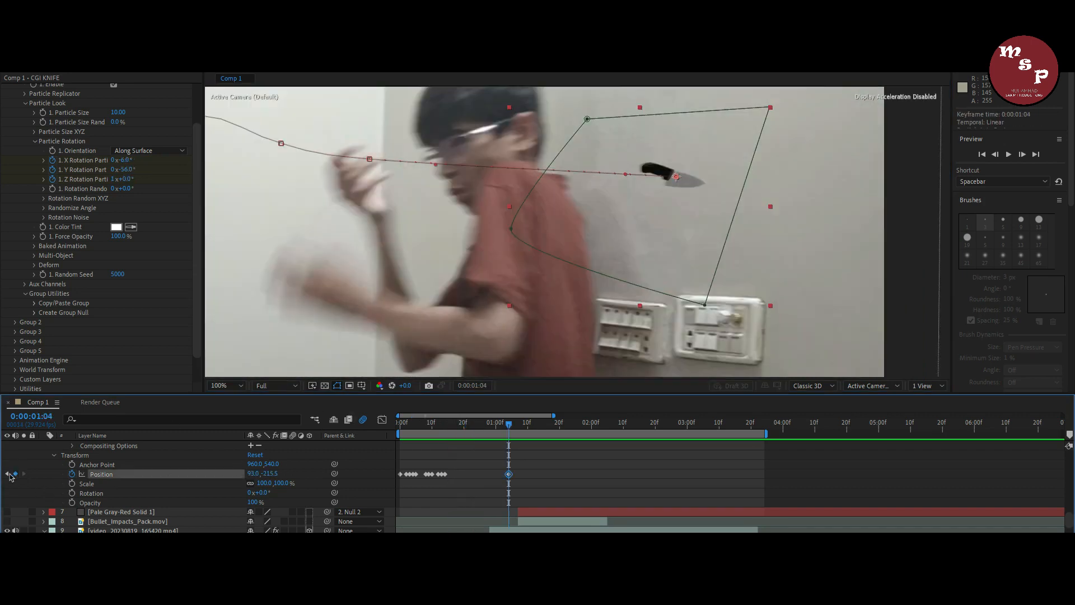
left_click(445, 423)
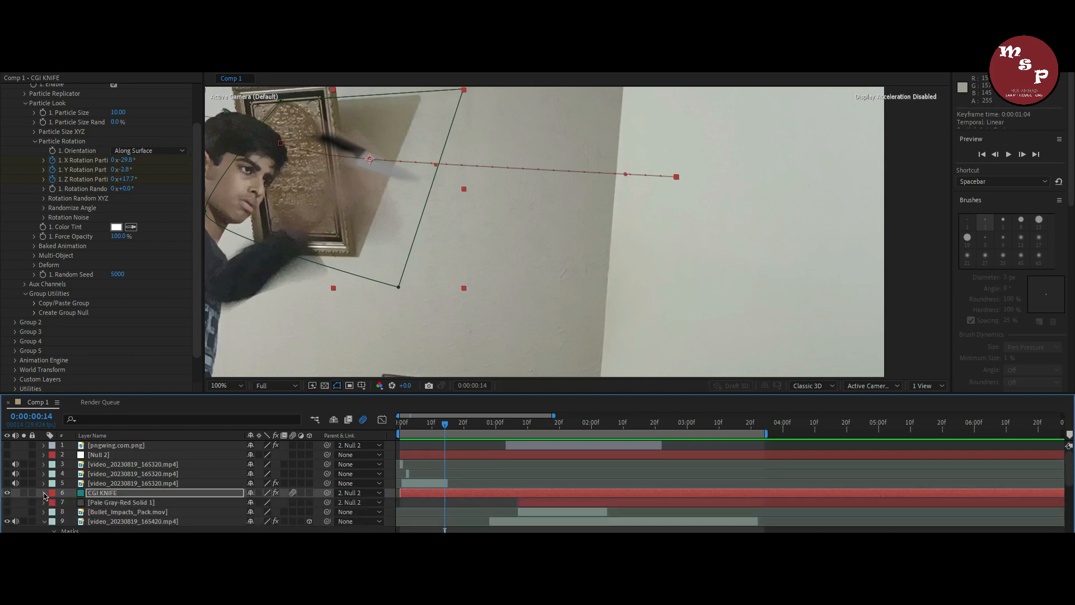
left_click(425, 424)
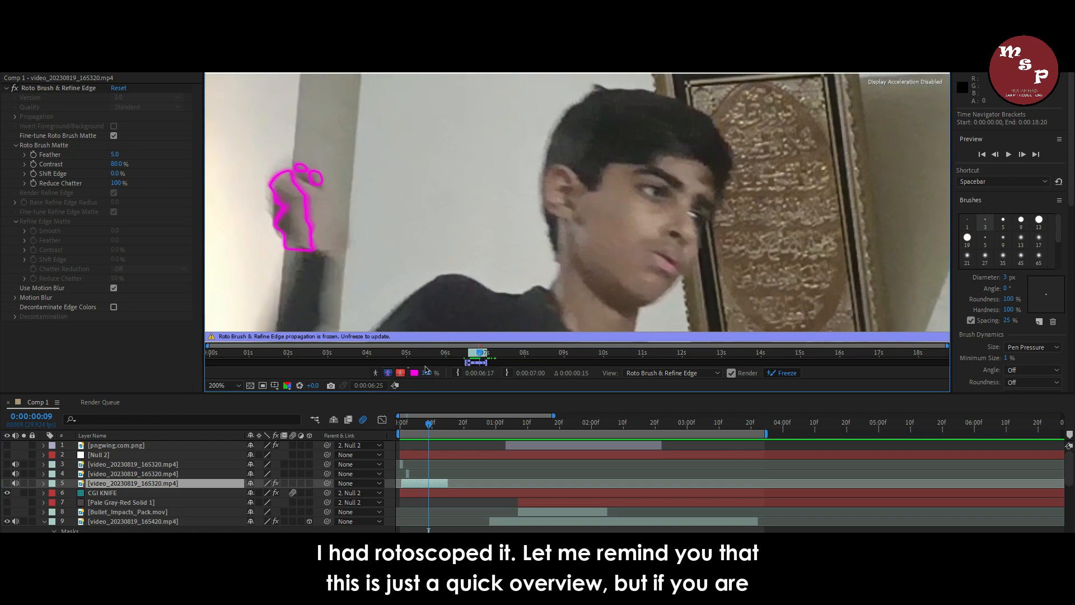
left_click(427, 422)
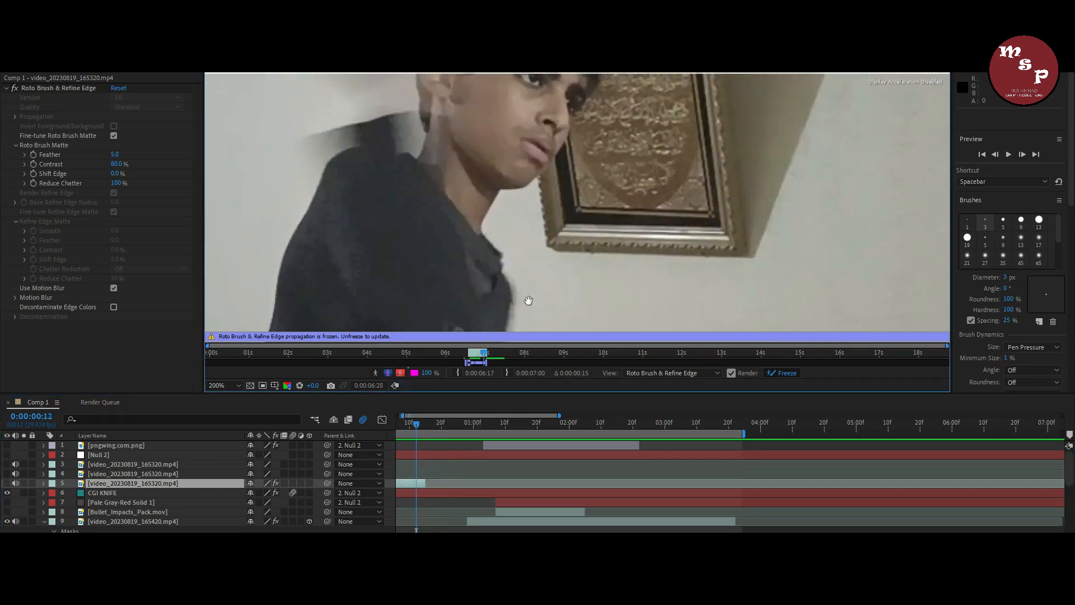
left_click(416, 423)
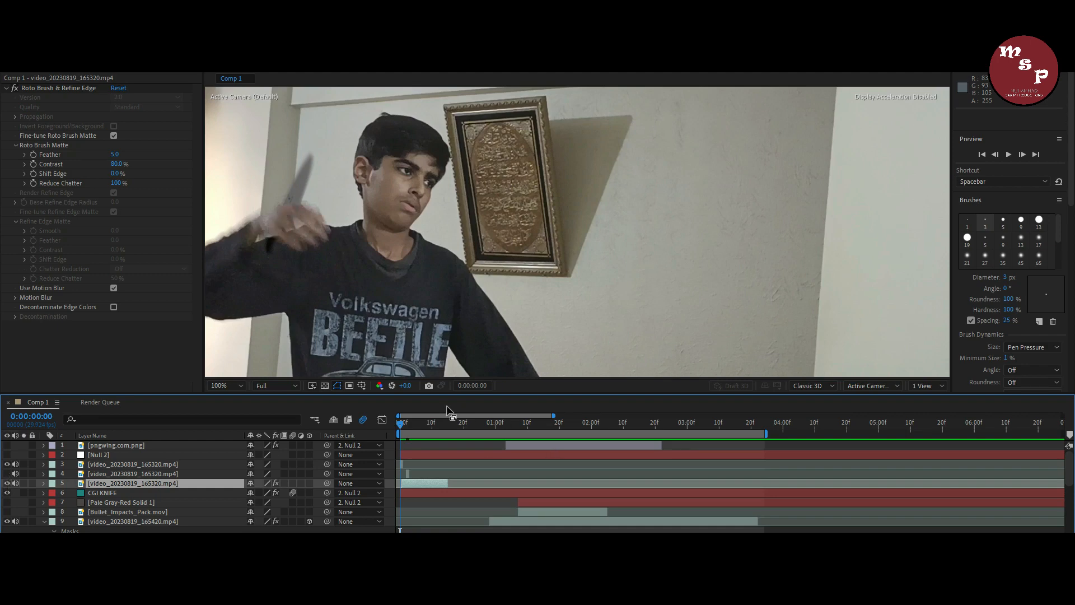
left_click(404, 424)
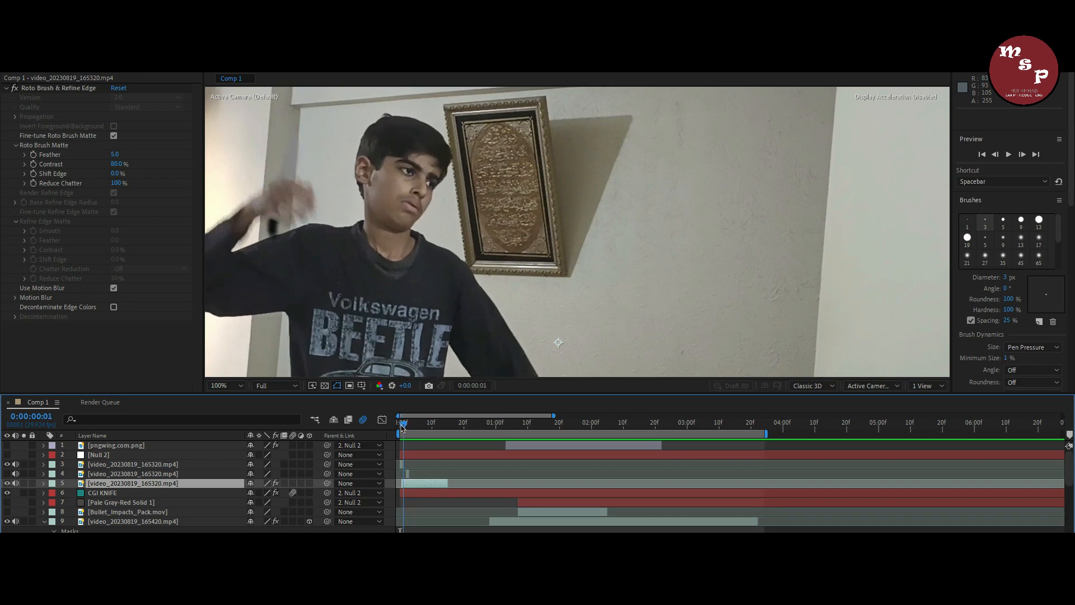
left_click(403, 426)
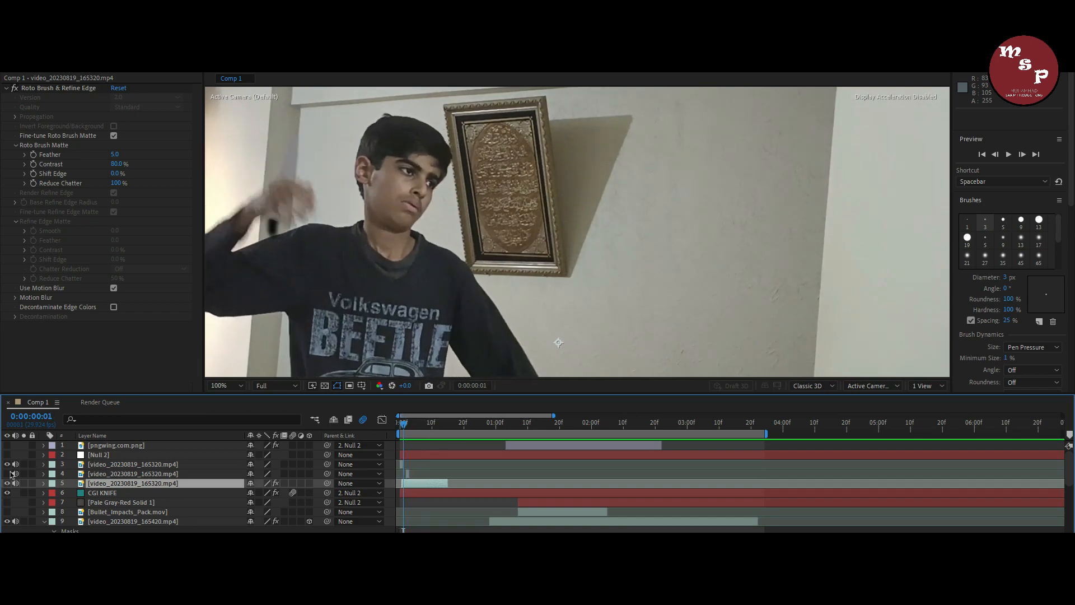
left_click(403, 425)
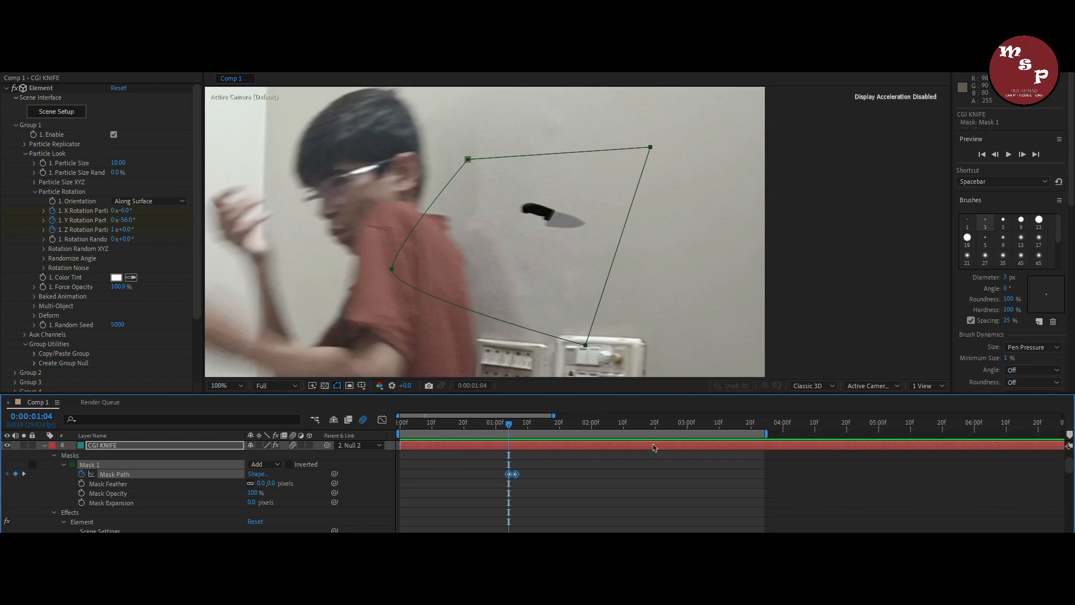
mouse_move(478, 505)
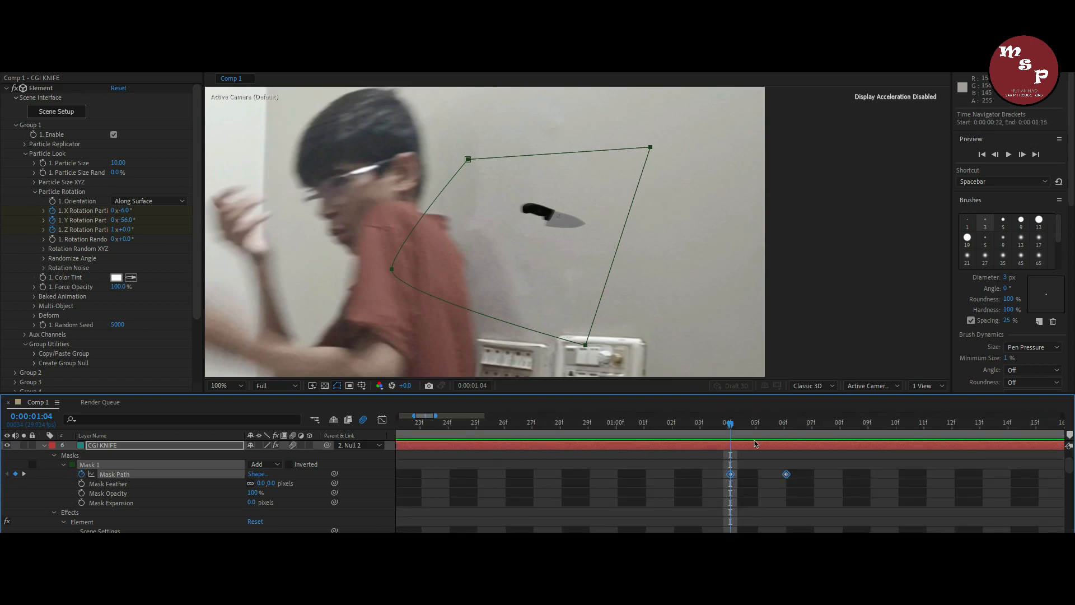
left_click(757, 422)
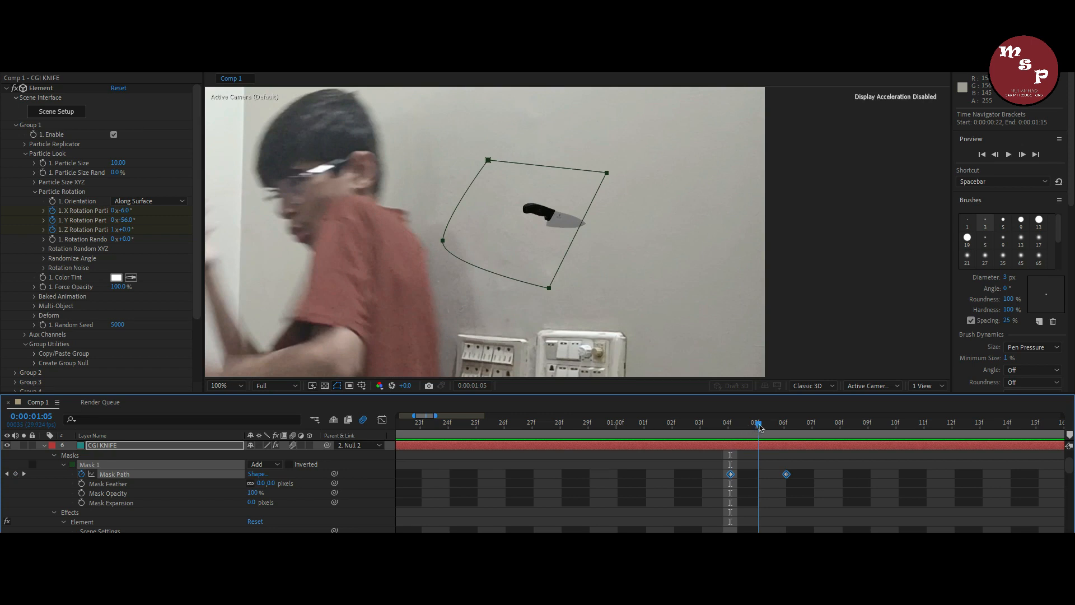
left_click(786, 423)
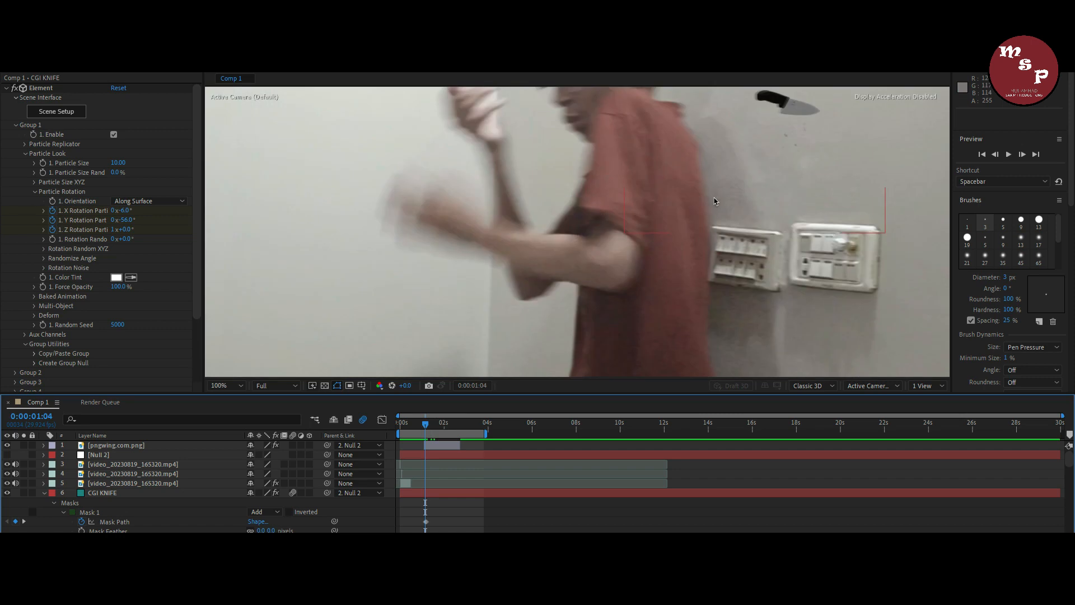
left_click(116, 445)
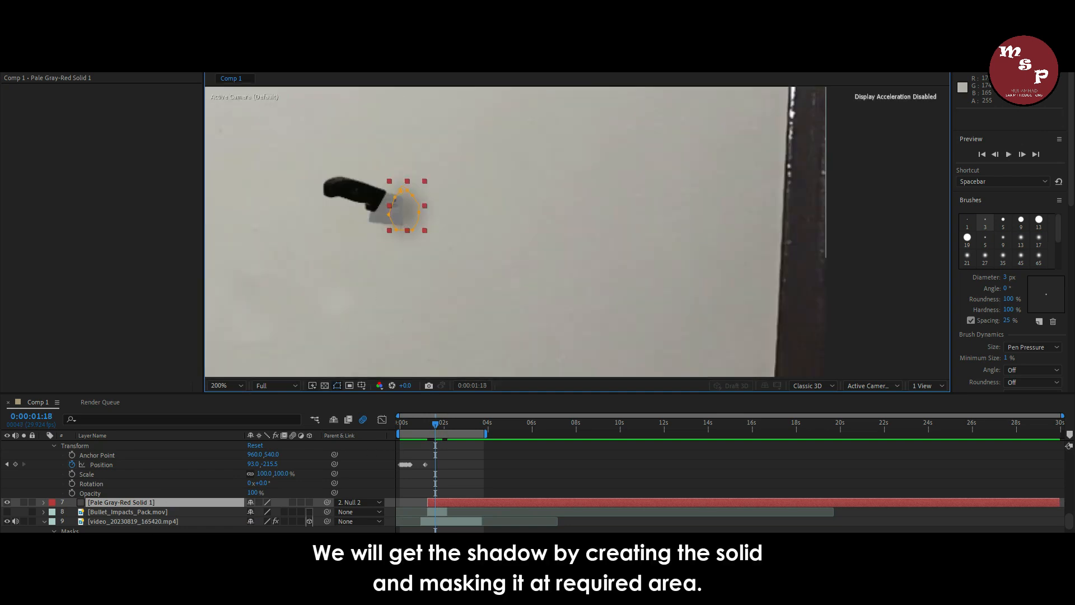
Create a shadow solid masked at the knife with 23 px feather and 67% opacity
left_click(222, 385)
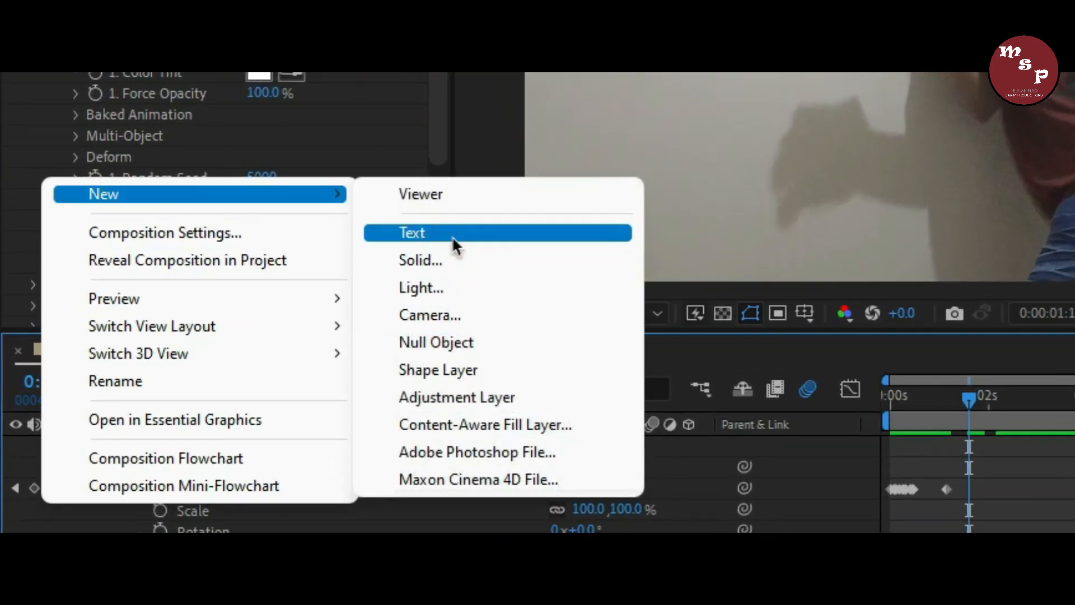
left_click(420, 260)
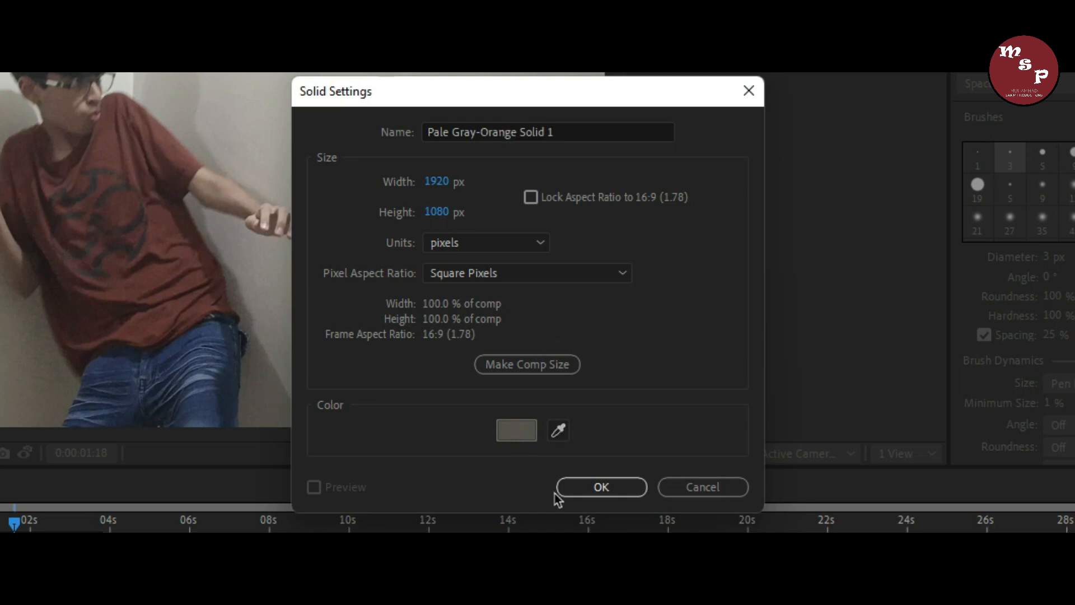
mouse_move(632, 499)
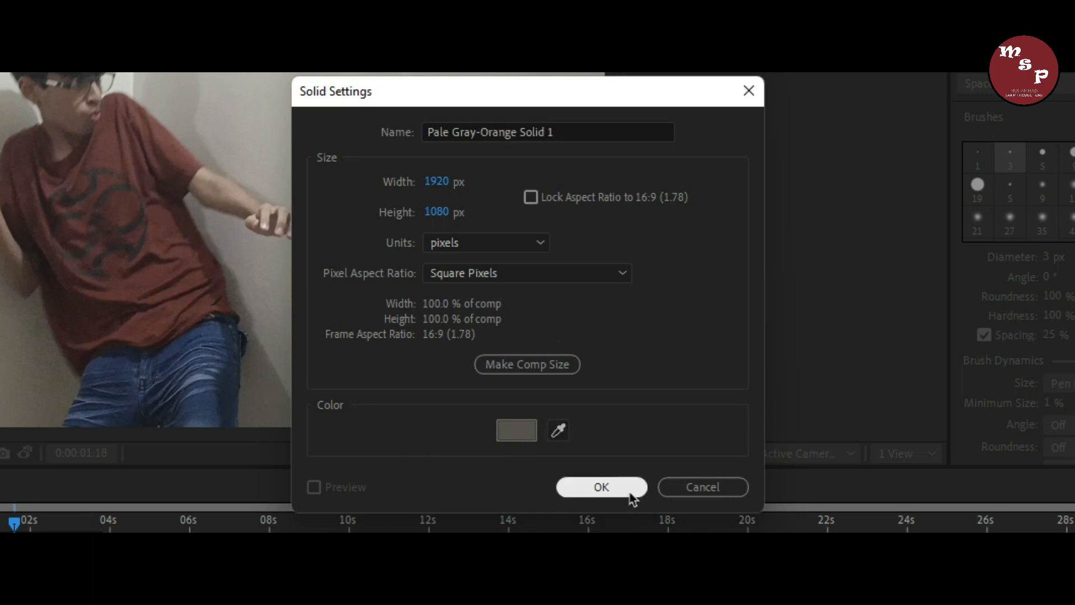
left_click(601, 487)
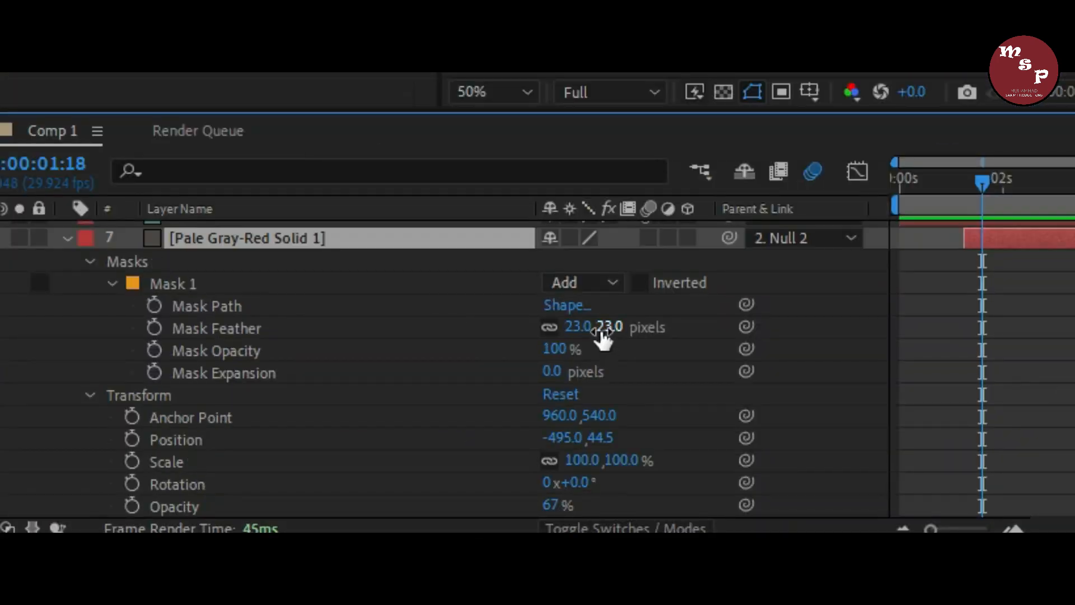
mouse_move(446, 362)
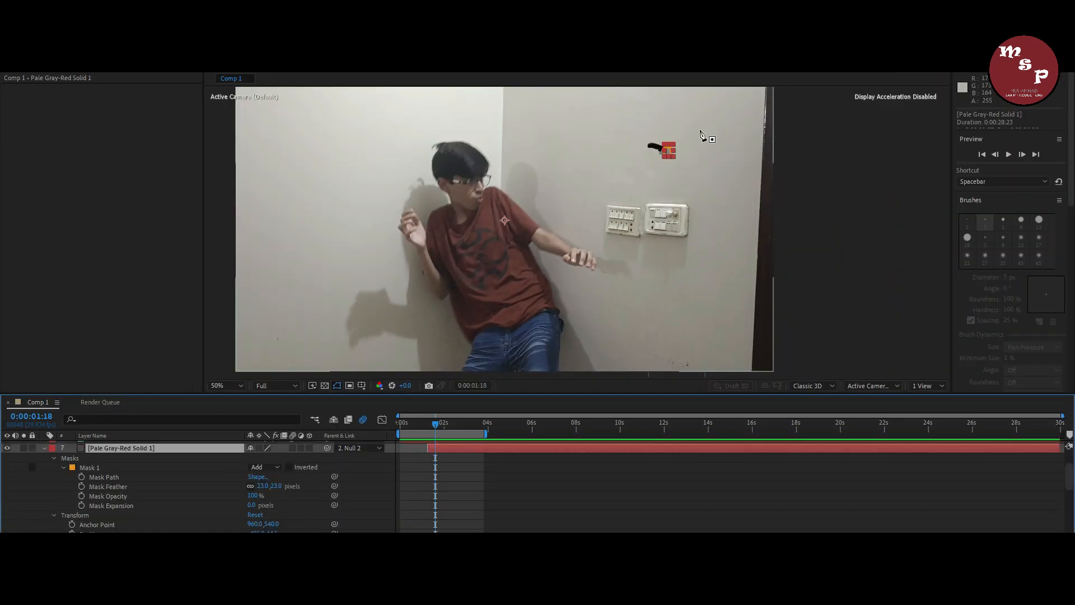
left_click(220, 385)
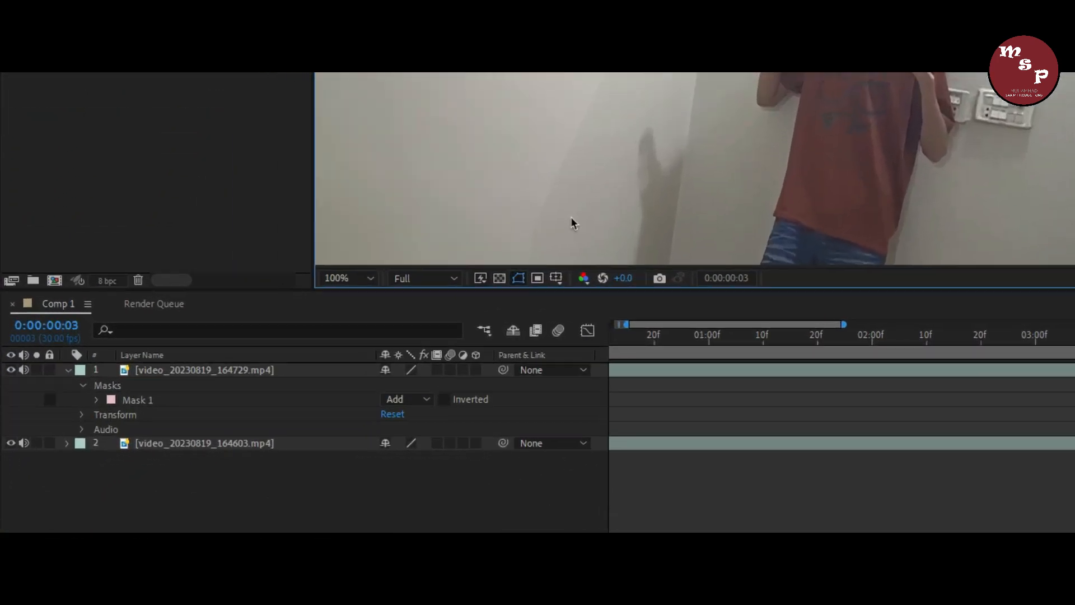
Expand the top clip's Mask 1 to show its feather and opacity settings
left_click(95, 400)
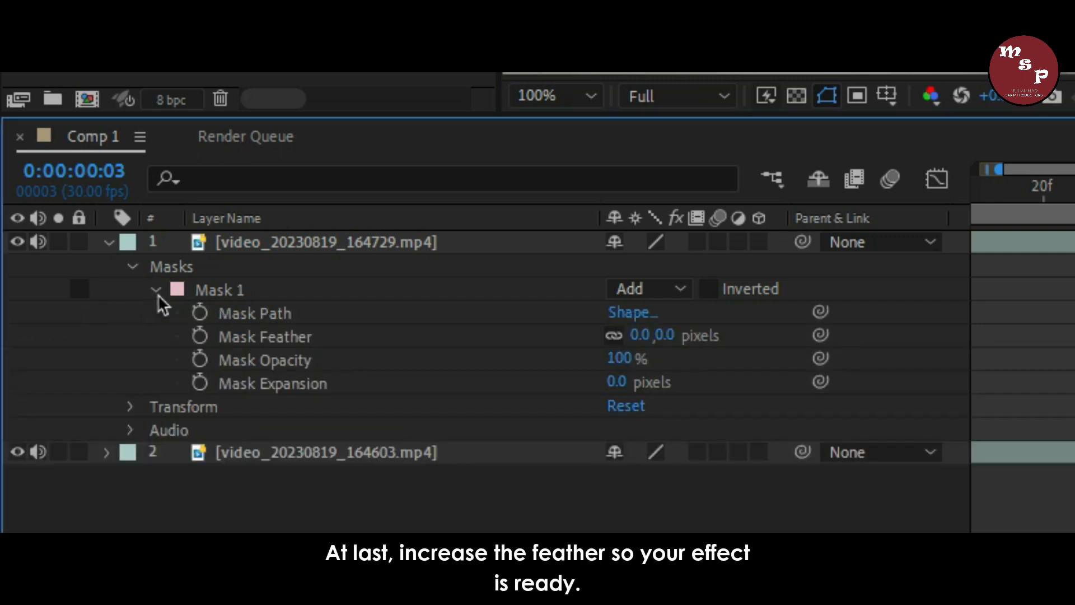